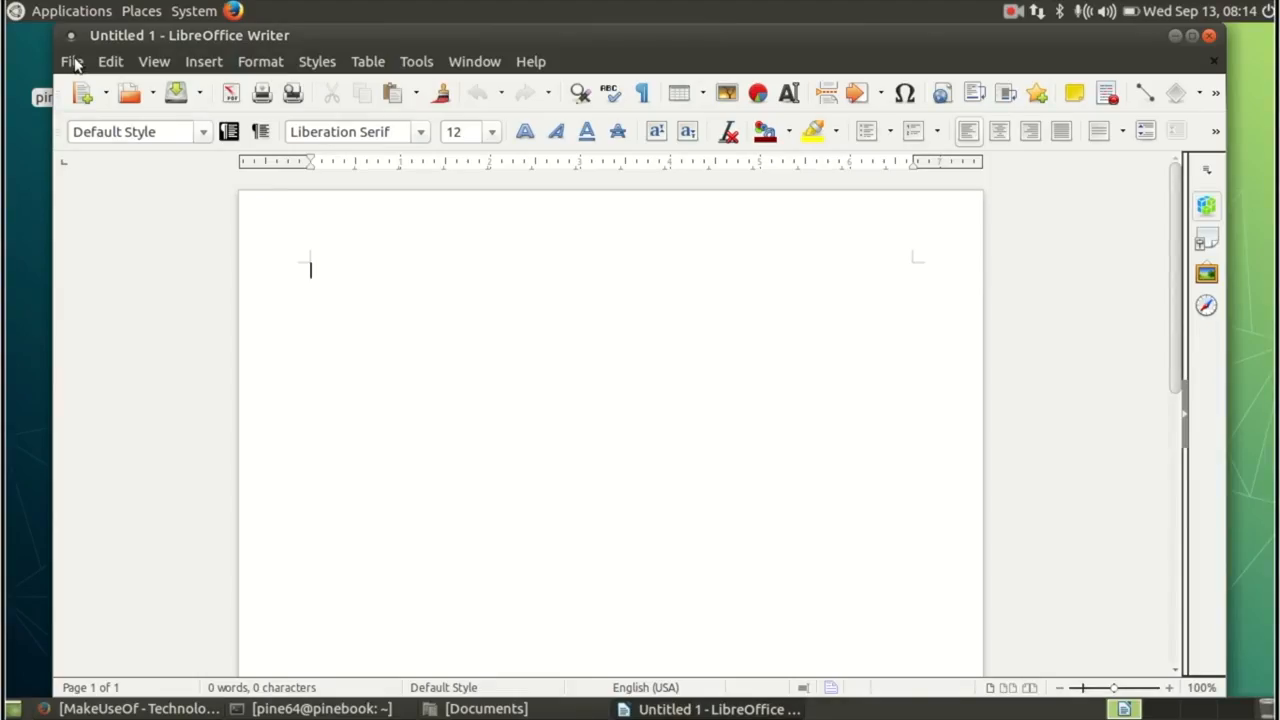
# Step: Open review.odt, the Pinebook 64 review, from the Documents folder
pyautogui.click(72, 61)
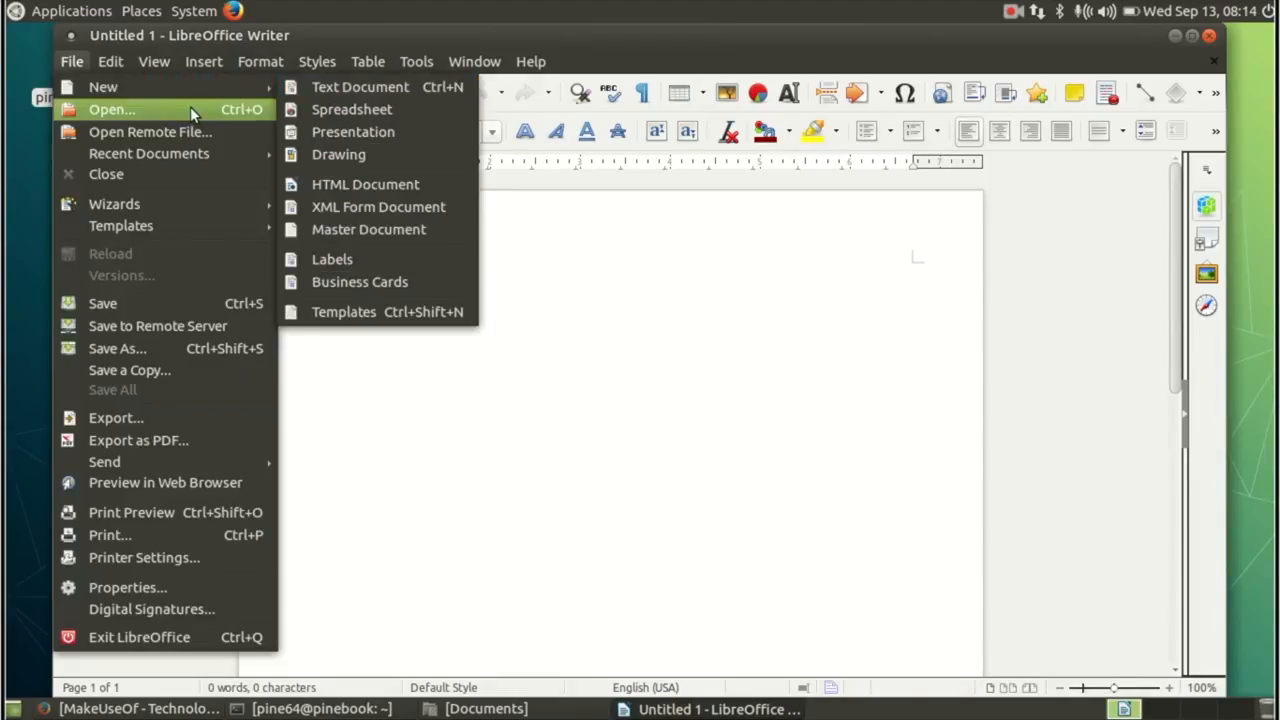
pyautogui.click(111, 109)
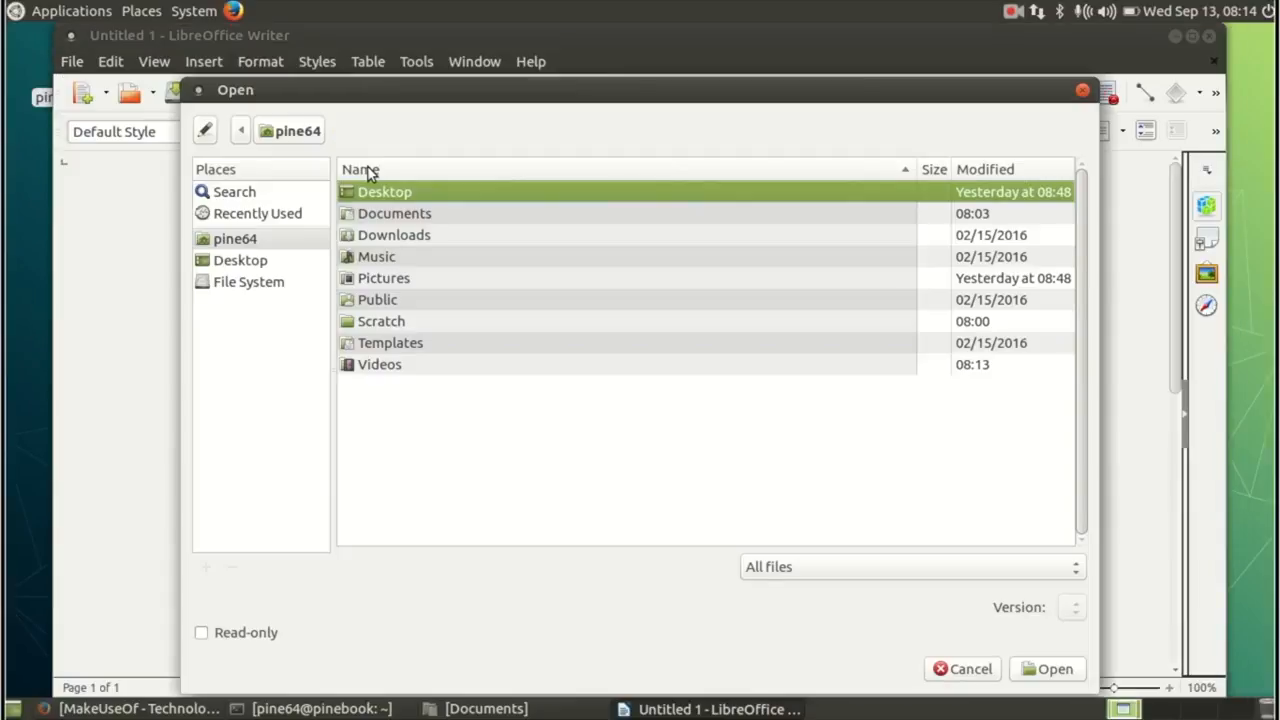
pyautogui.doubleClick(394, 213)
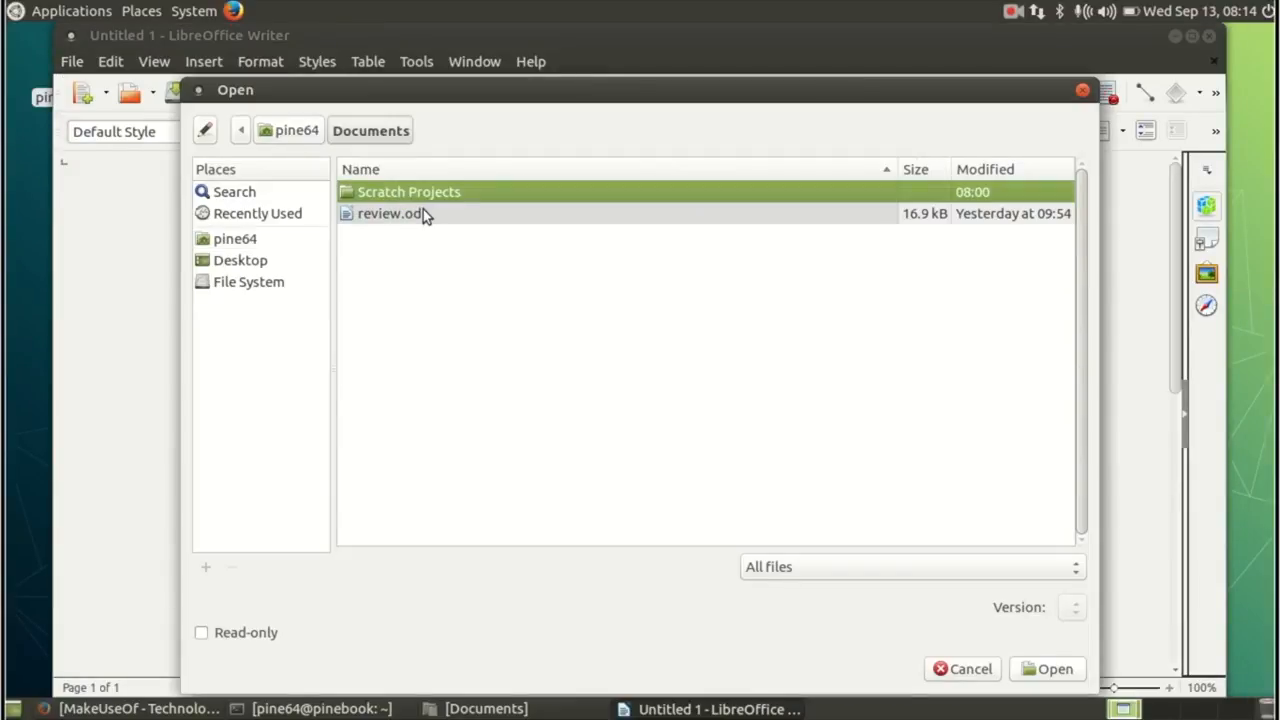
pyautogui.doubleClick(389, 213)
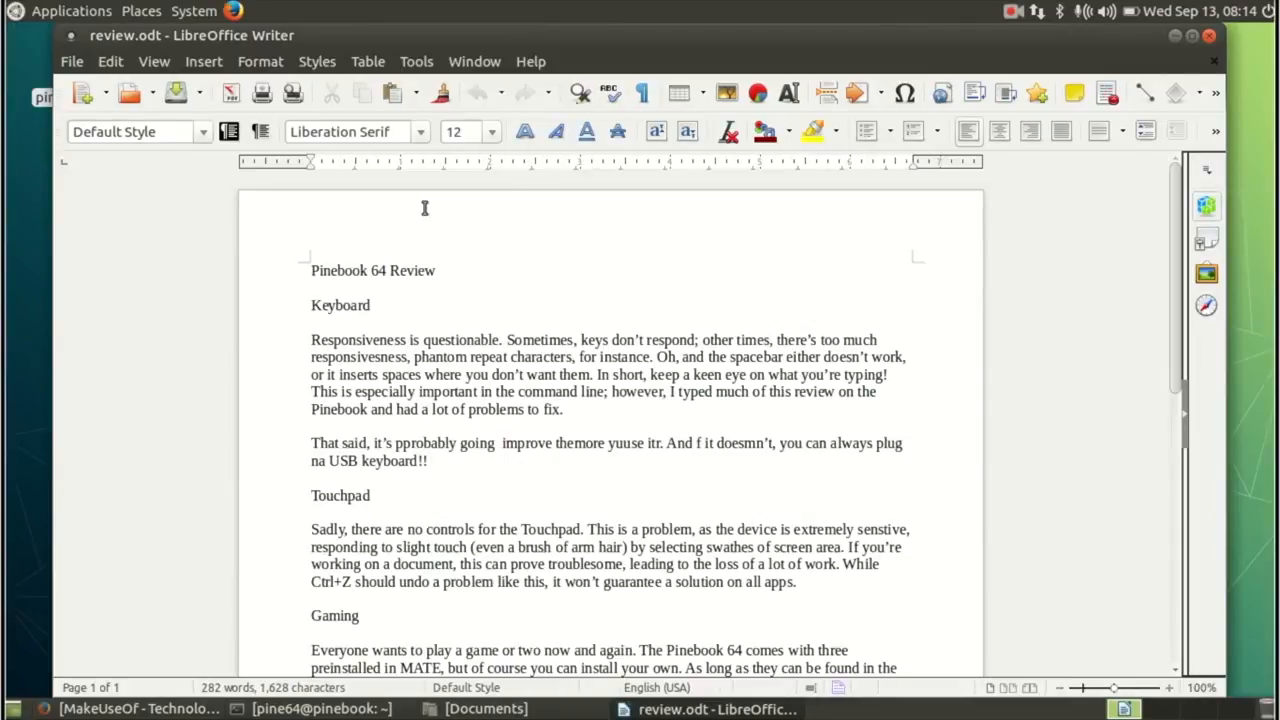
pyautogui.moveTo(533, 161)
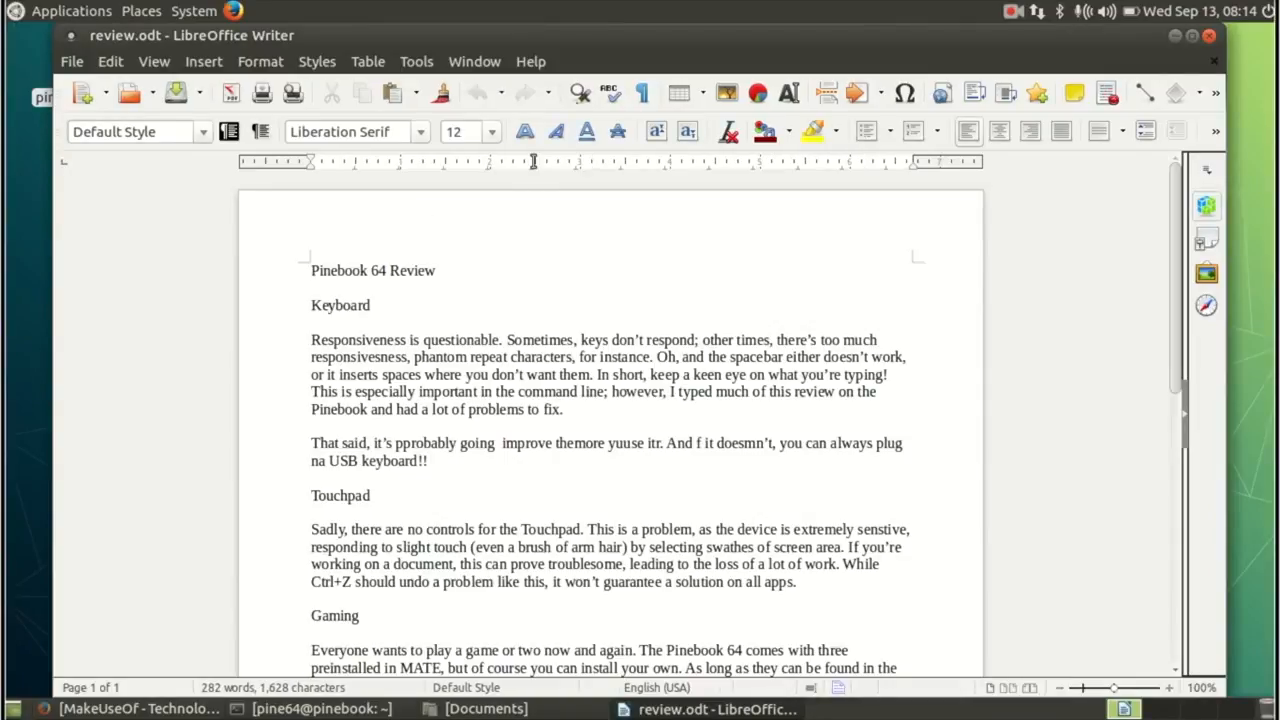
# Step: Launch Scratch from Applications > Education and show the cat sprite stage in presentation mode
pyautogui.click(71, 11)
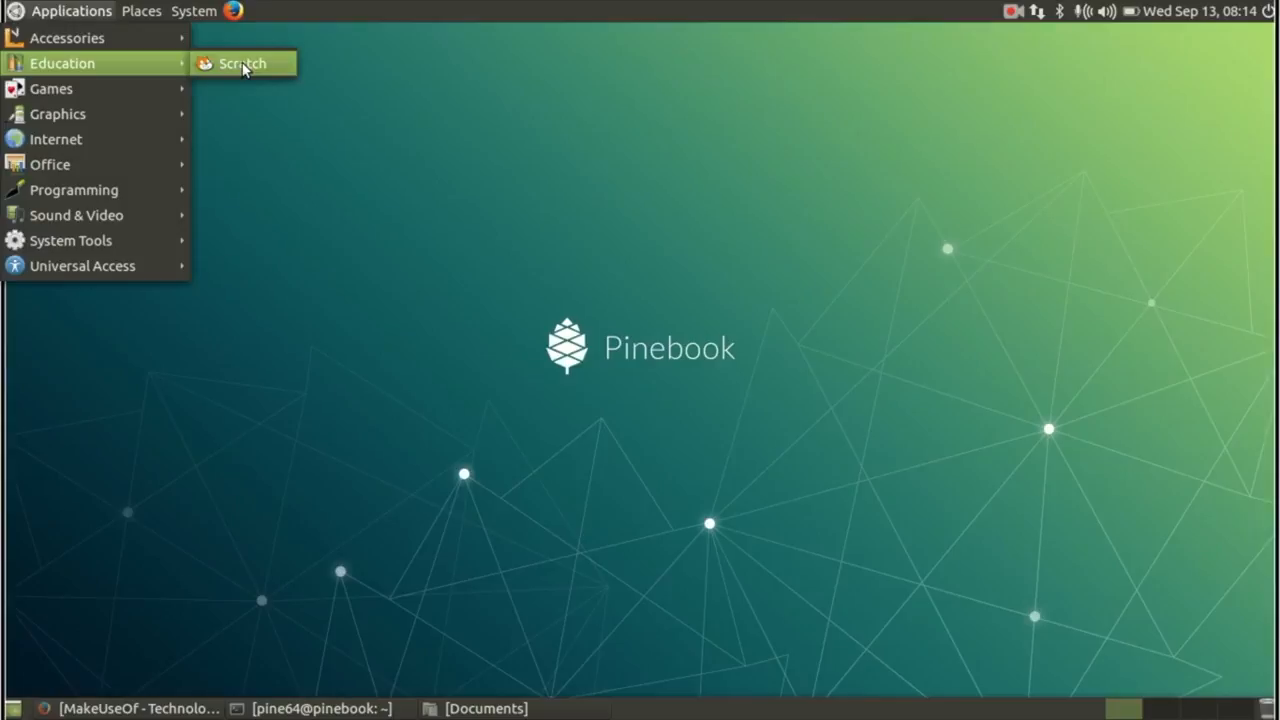
pyautogui.click(243, 63)
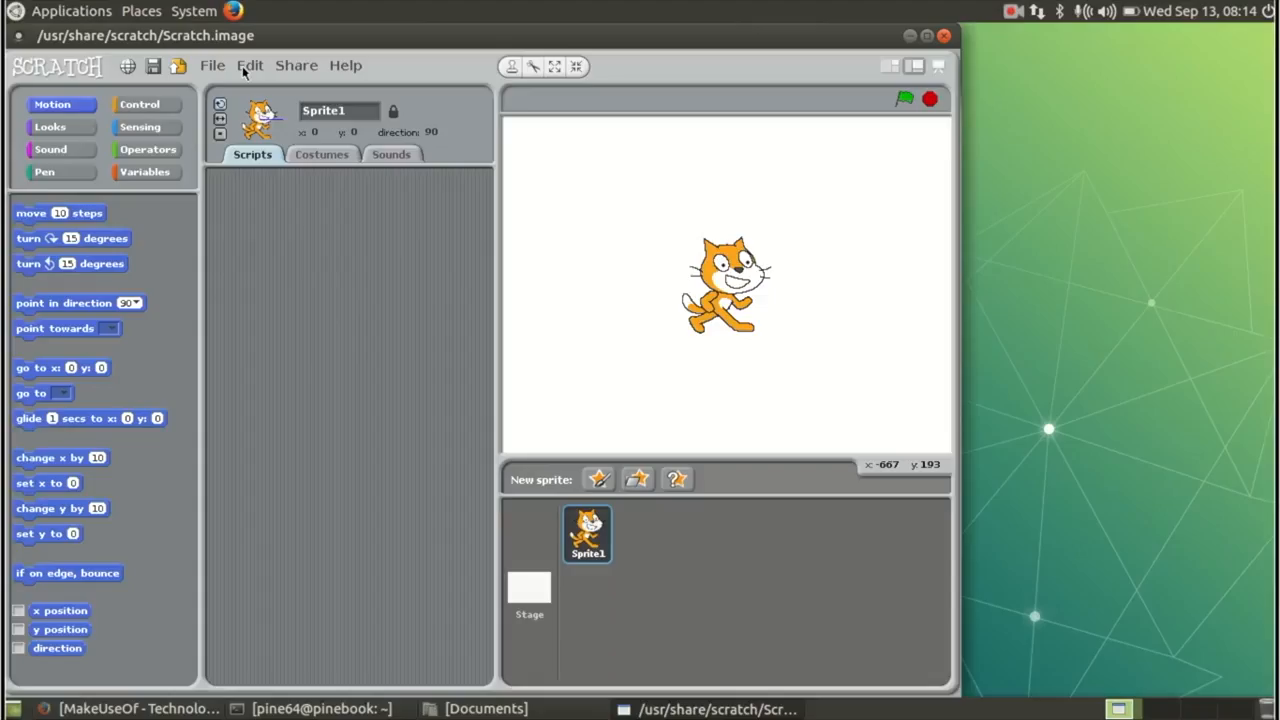
pyautogui.moveTo(349, 82)
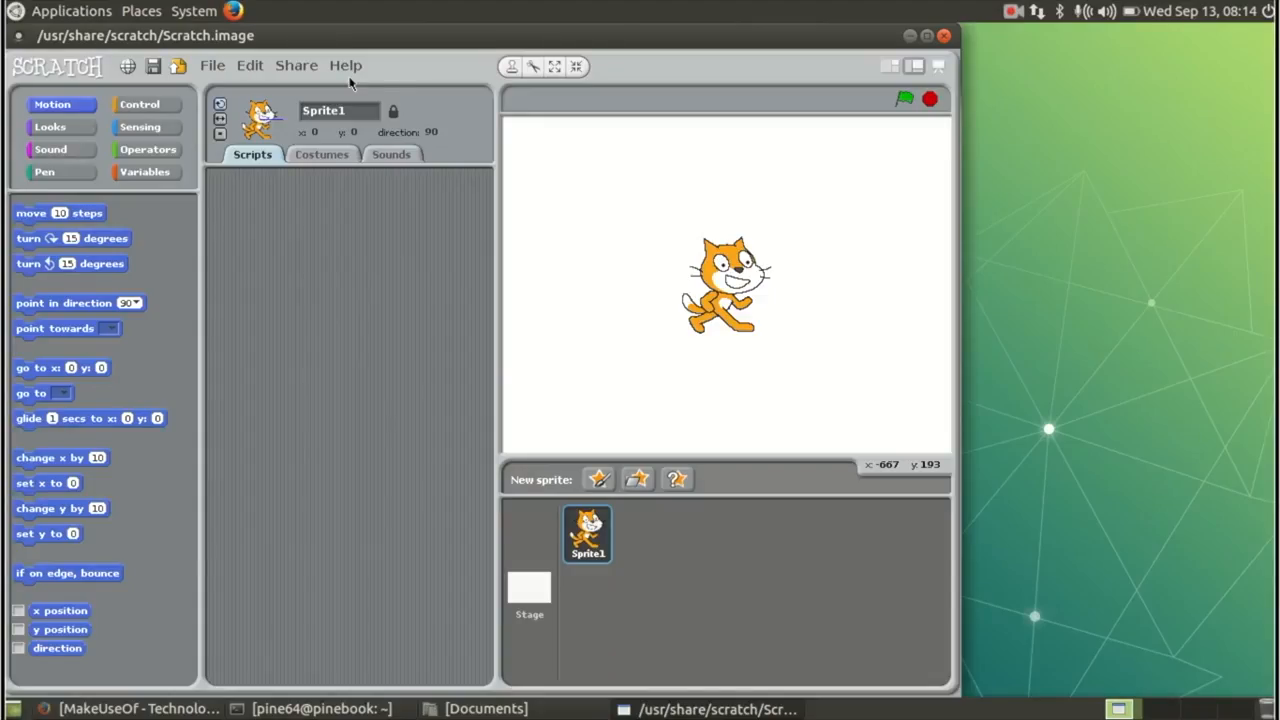
pyautogui.moveTo(940, 66)
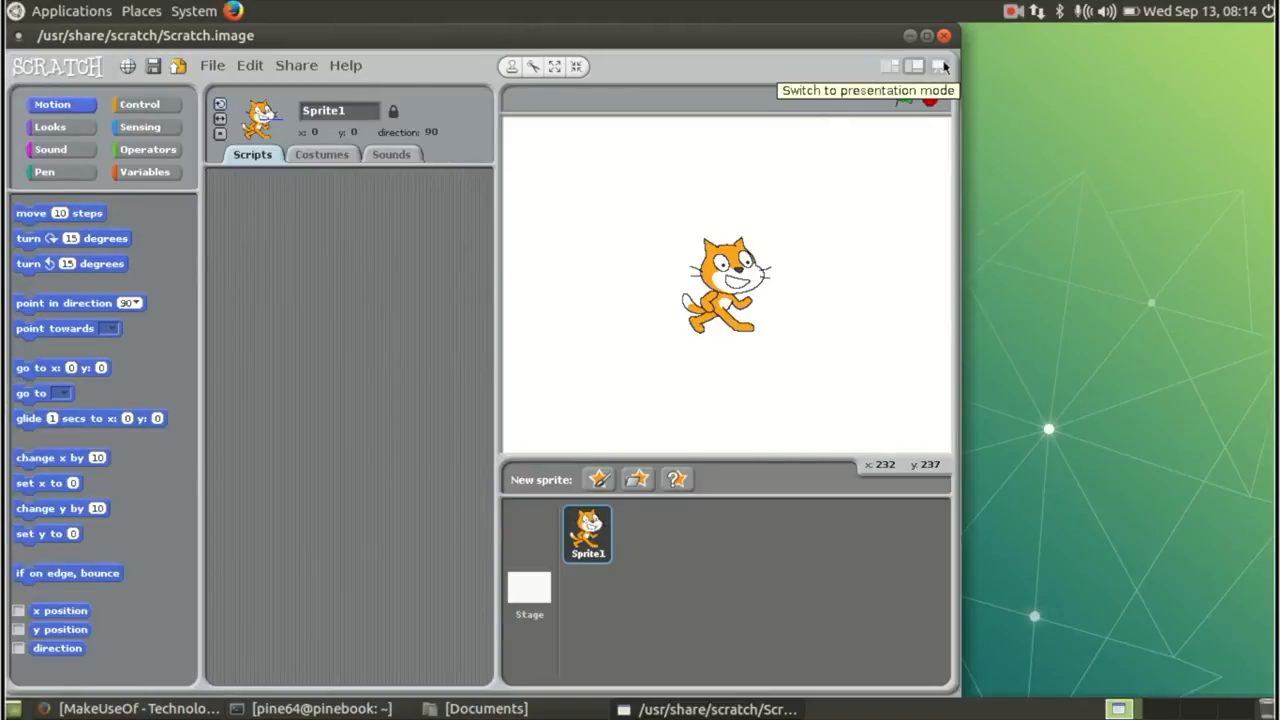
pyautogui.click(940, 66)
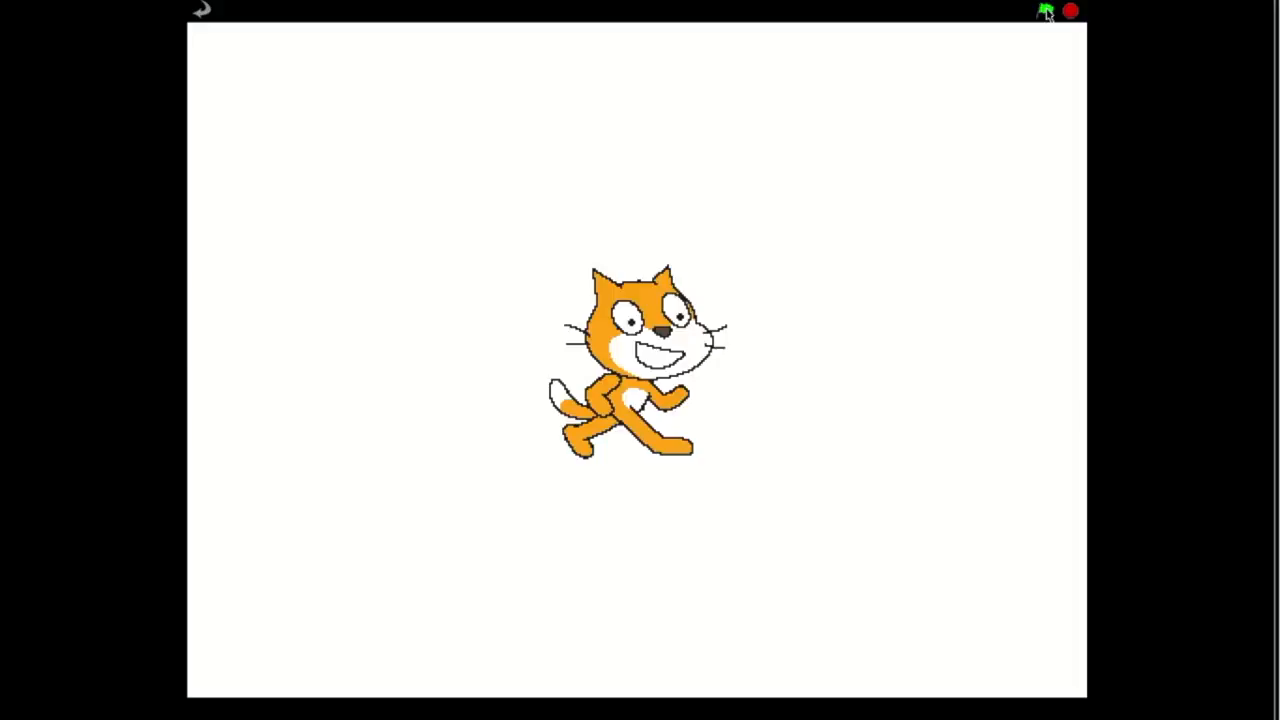